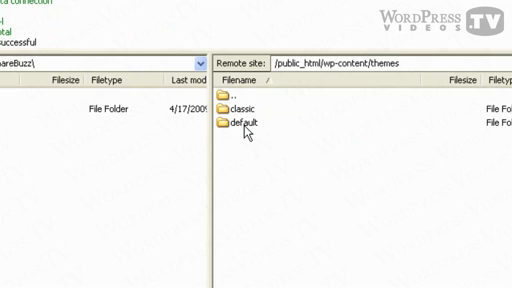
mouse_move(248, 156)
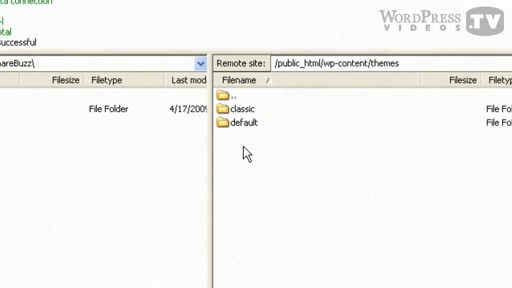
mouse_move(248, 144)
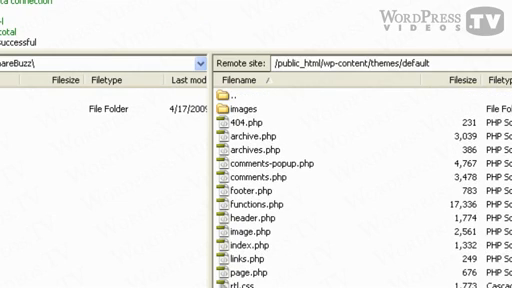
Scroll the remote default theme folder to view its PHP theme files
scroll(down, 3)
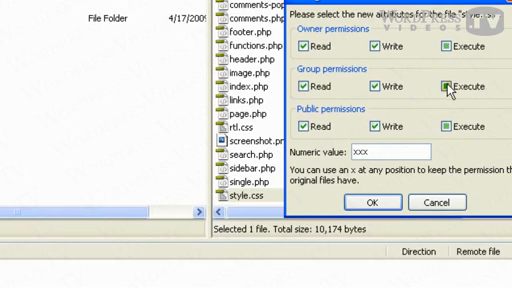
Apply the new write permissions to style.css on the server
click(452, 76)
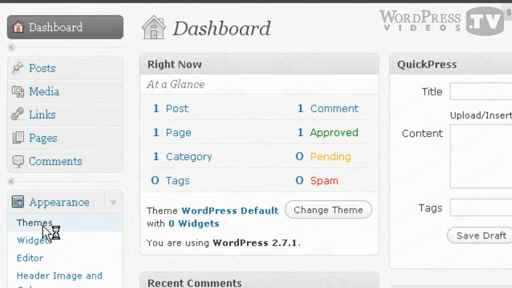
Go to the Manage Themes page showing WordPress Default 1.6 as current theme
click(40, 224)
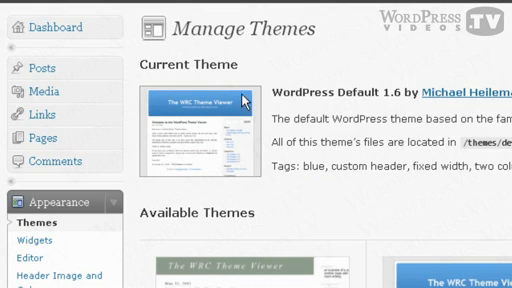
mouse_move(312, 142)
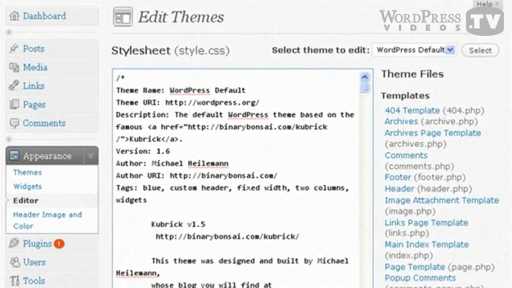
scroll(down, 3)
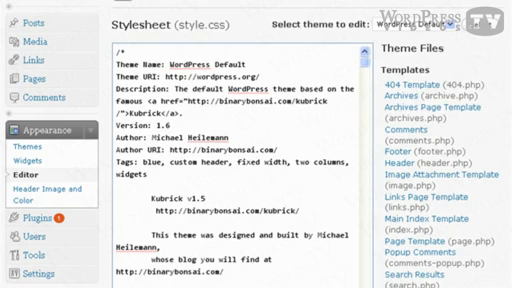
scroll(down, 3)
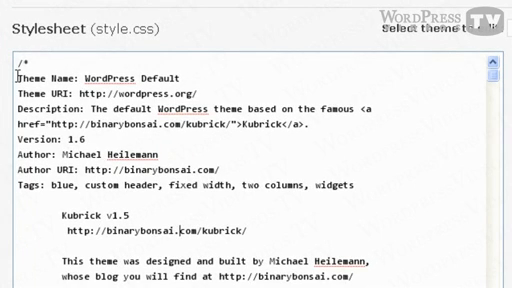
key(ctrl+a)
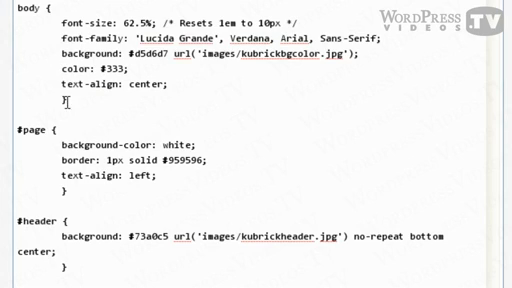
double_click(14, 18)
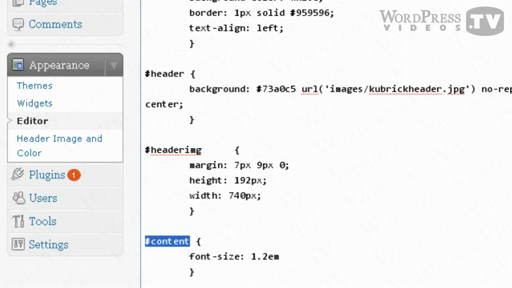
scroll(down, 3)
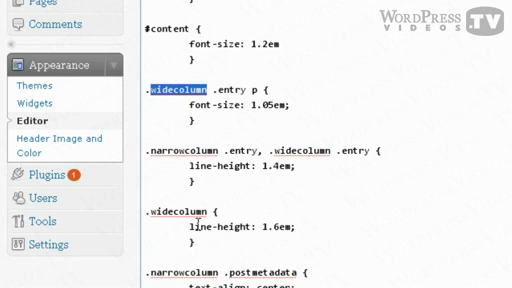
double_click(180, 272)
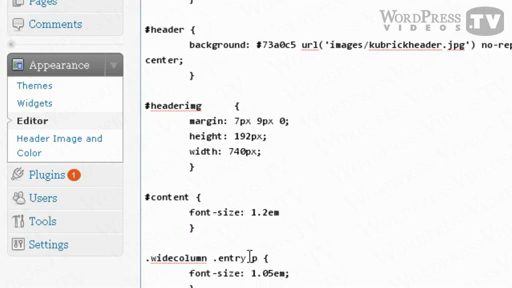
scroll(down, 3)
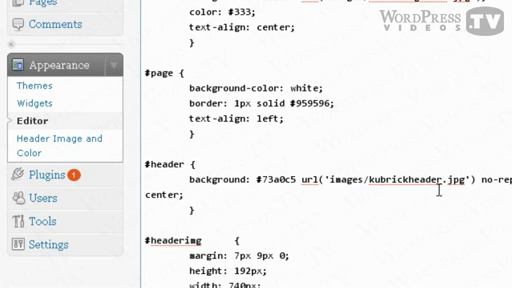
mouse_move(350, 232)
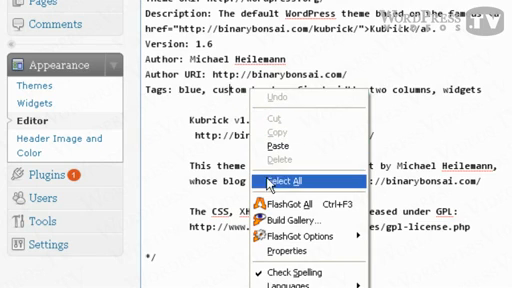
Select all of the style.css code in the theme editor and copy it
click(278, 180)
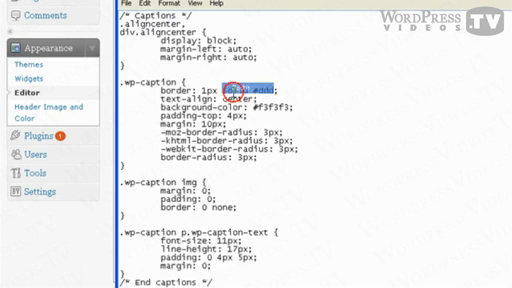
click(128, 8)
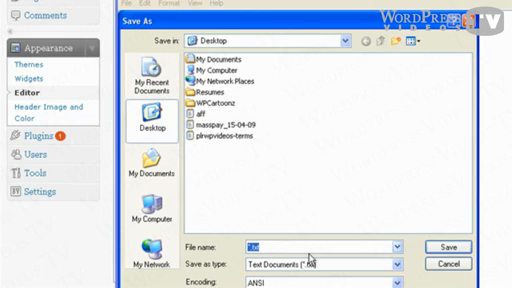
Name the backup text file 'theme' for saving on the Desktop
text(theme)
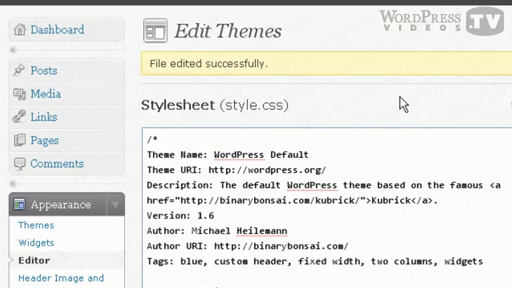
mouse_move(296, 72)
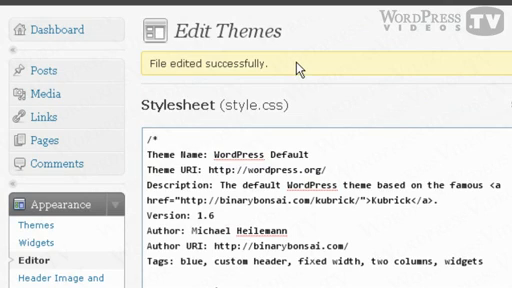